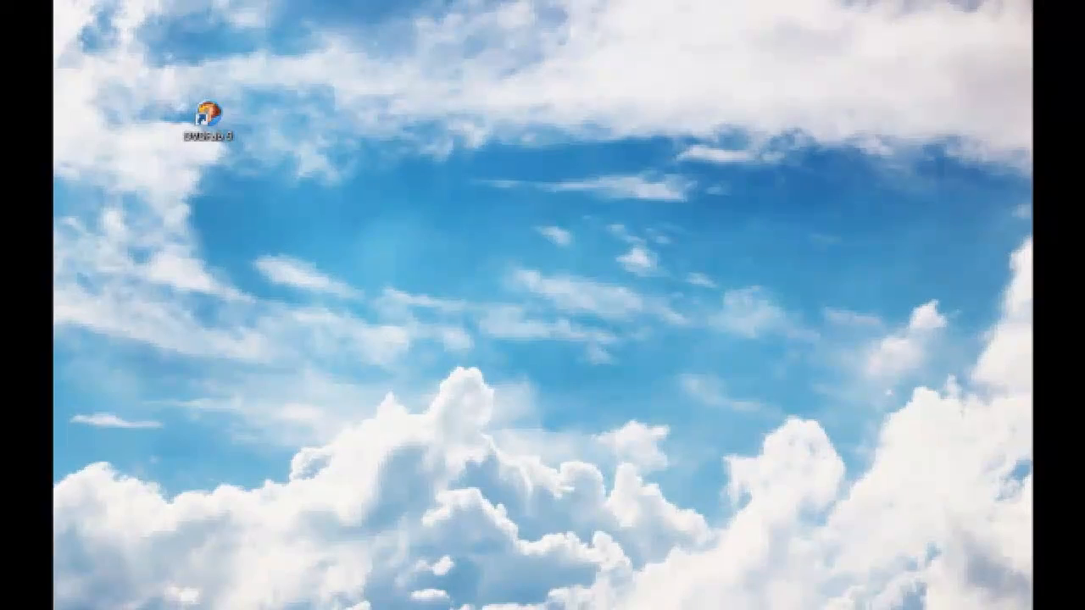
Launch DVDFab 9 from the desktop so its activated-modules license list appears.
double_click(207, 110)
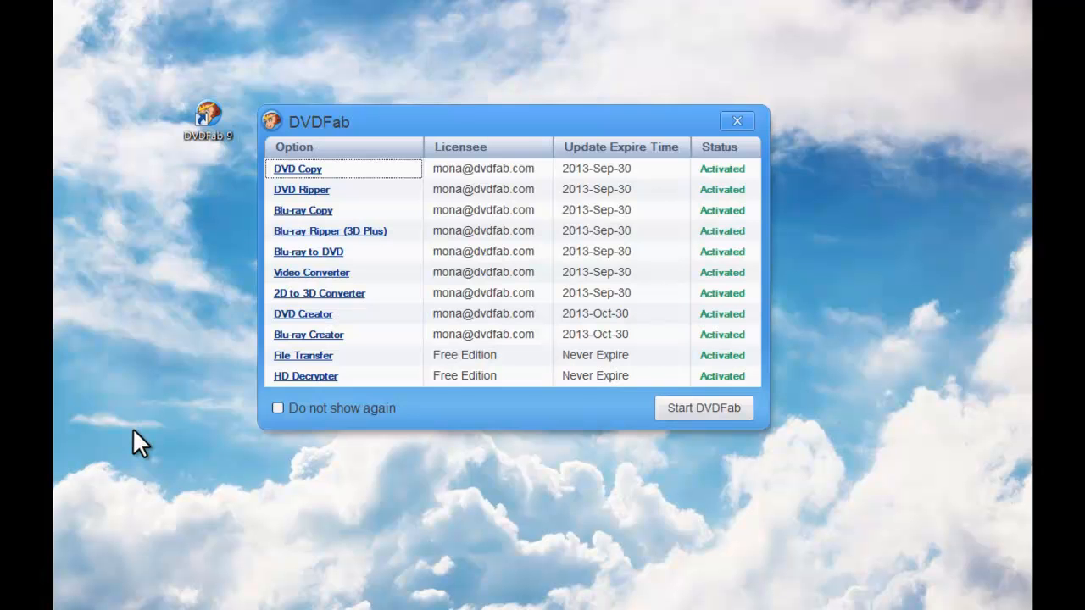
mouse_move(695, 414)
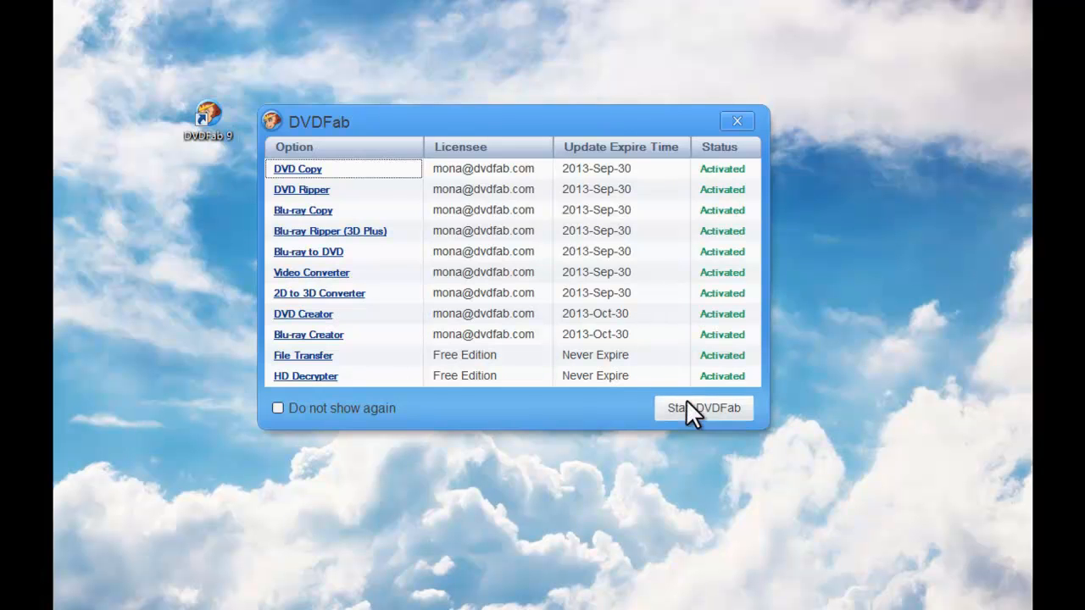
Start DVDFab and enter the Converter module with ECLIPSE.Title1.ts loaded and previewing.
click(703, 407)
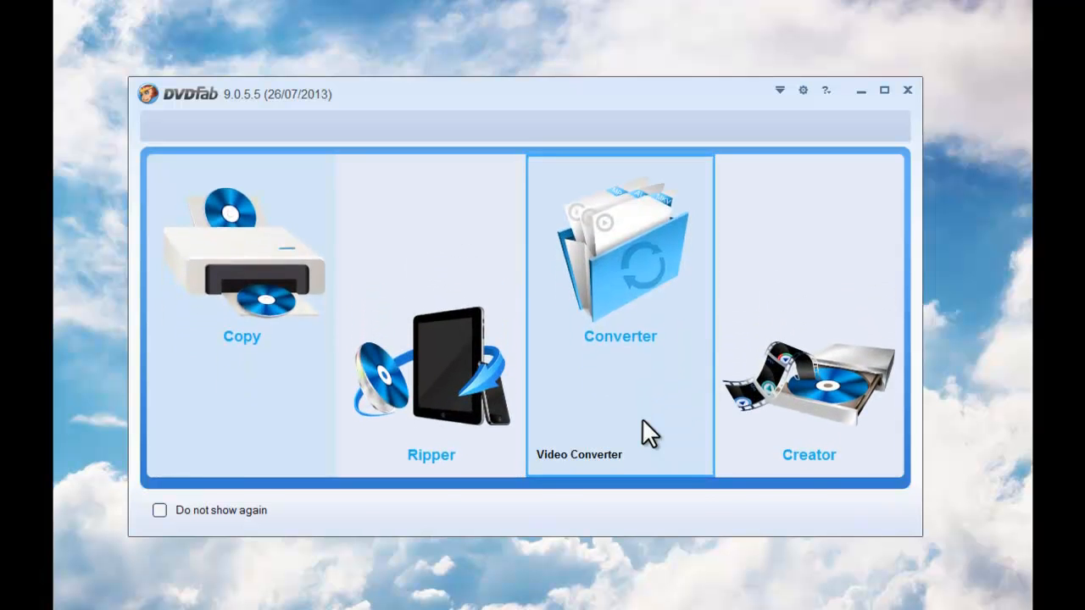
click(621, 254)
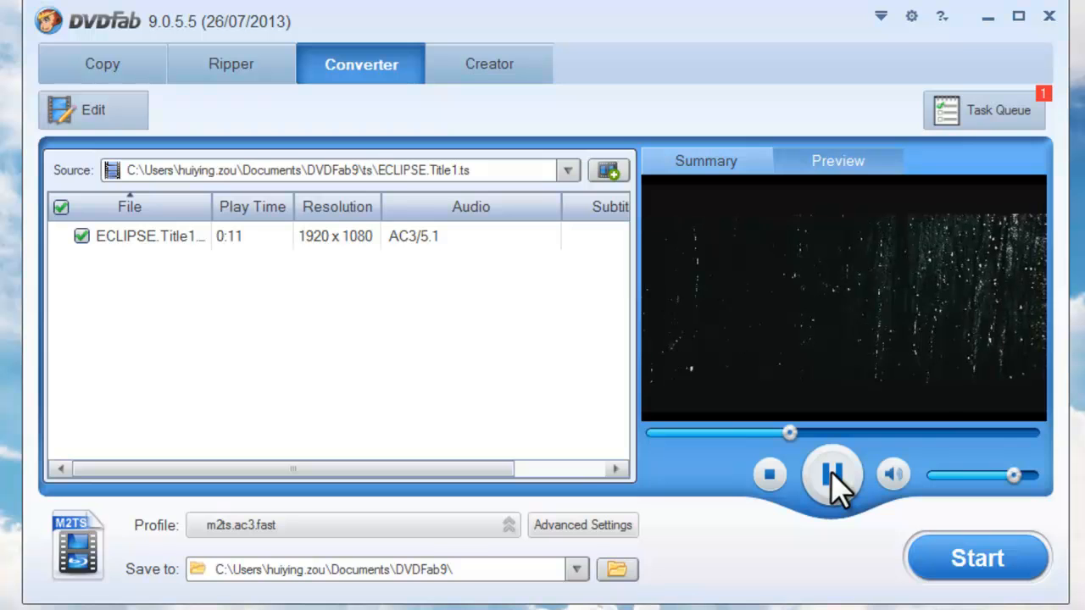
Choose the mkv.h264.ac3 output profile and bring up its advanced settings.
click(831, 475)
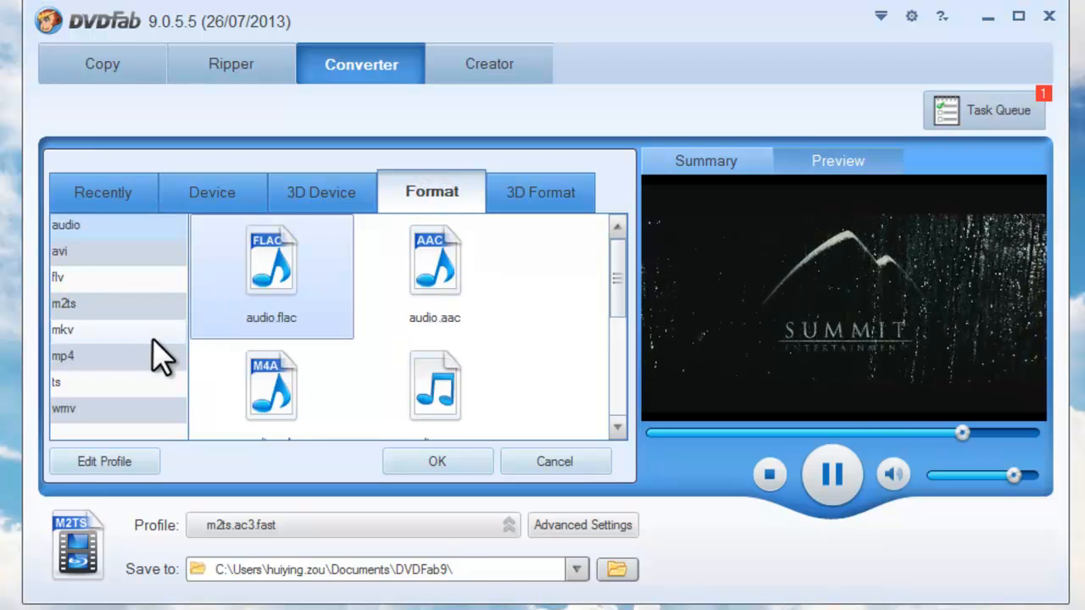
click(62, 329)
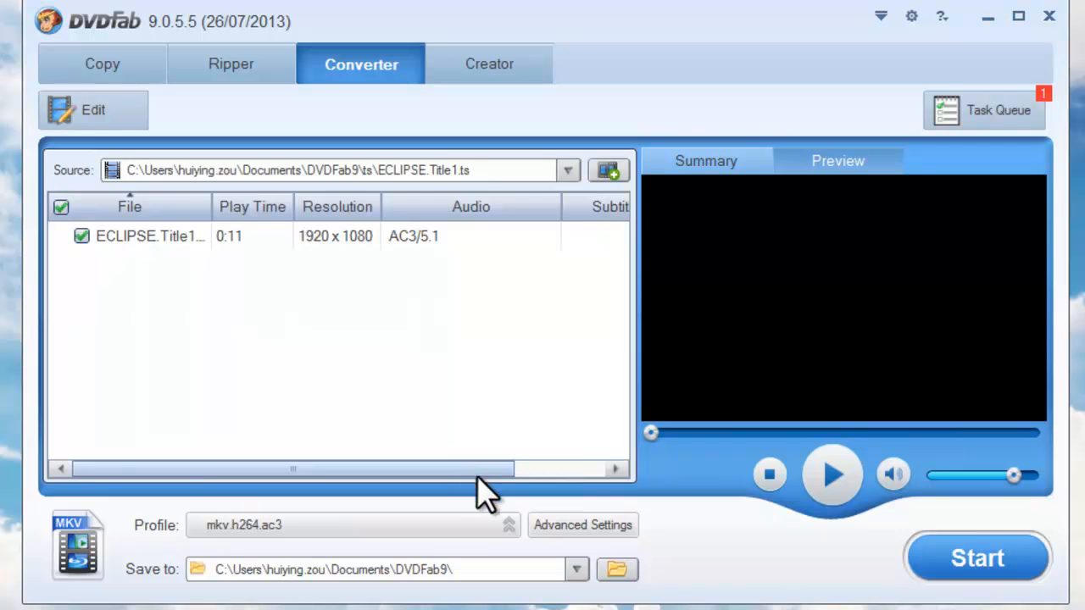
click(583, 526)
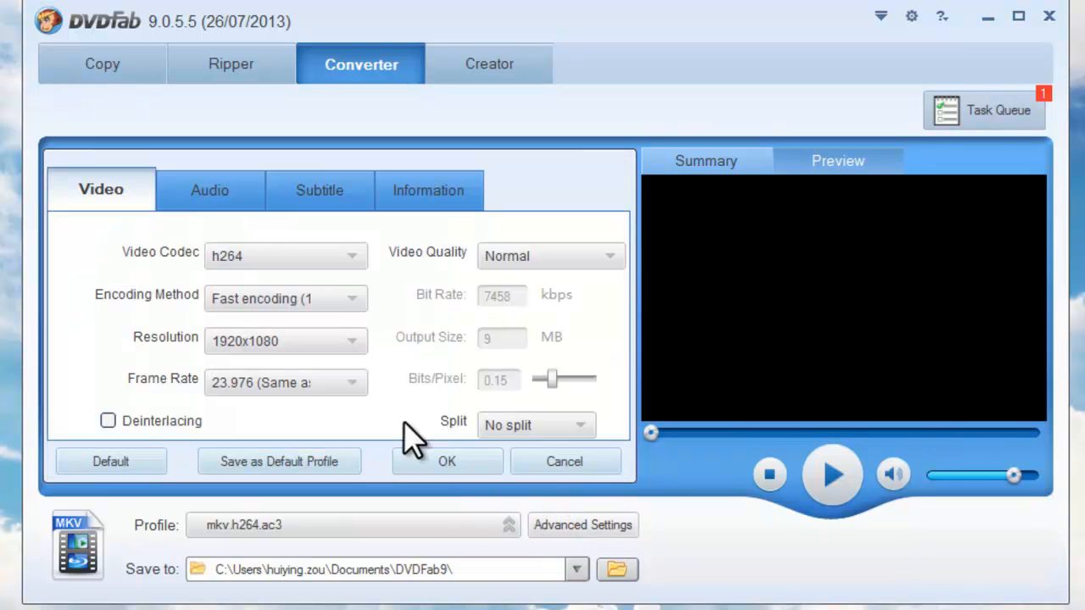
Review encoding, resolution, frame rate and quality choices, then raise audio volume to 110%.
click(353, 298)
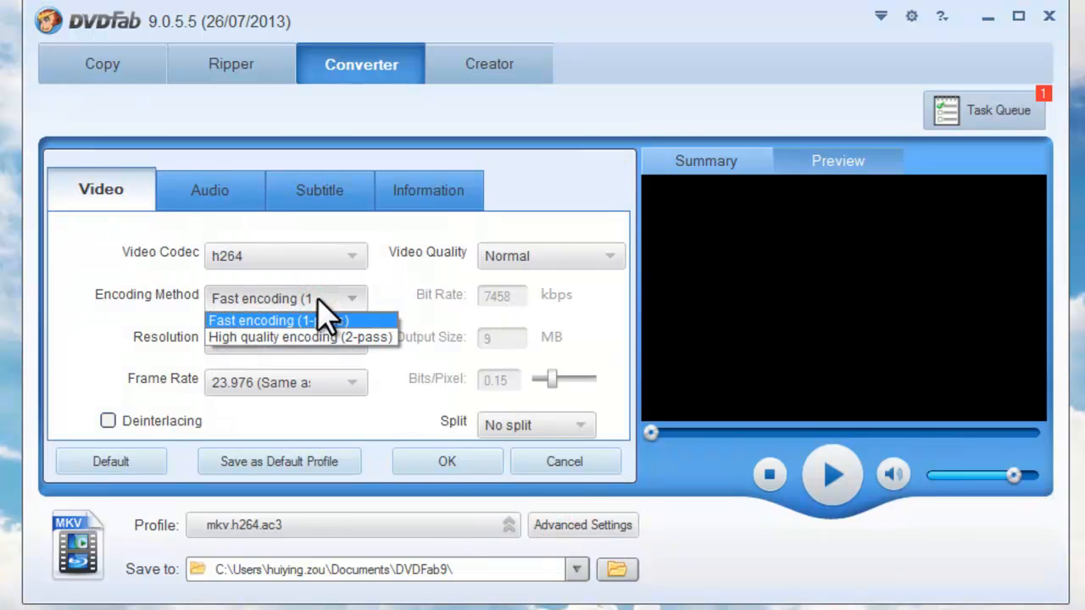
click(353, 341)
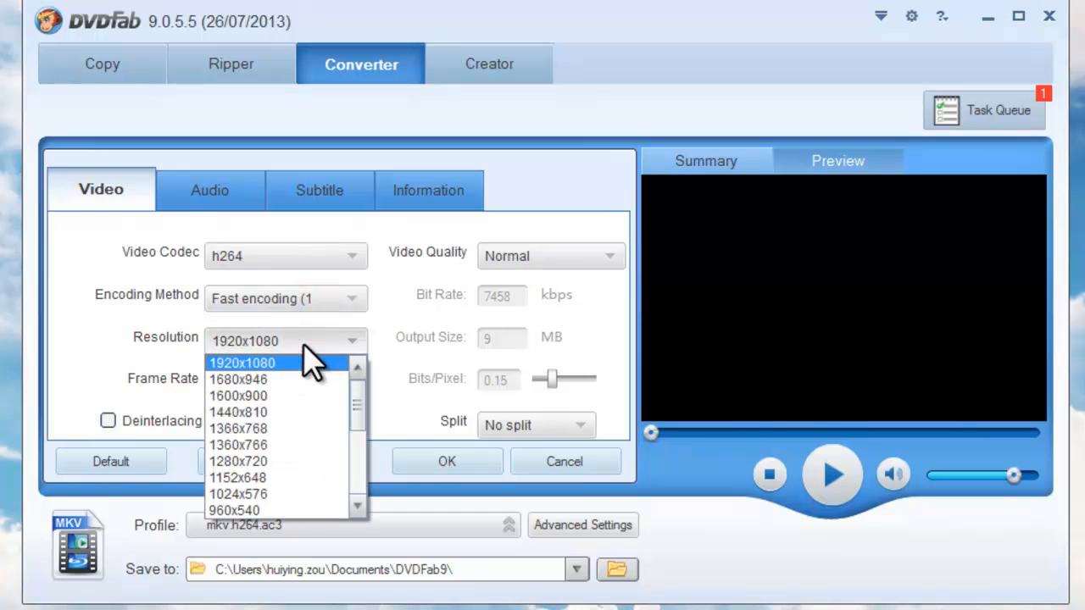
click(351, 378)
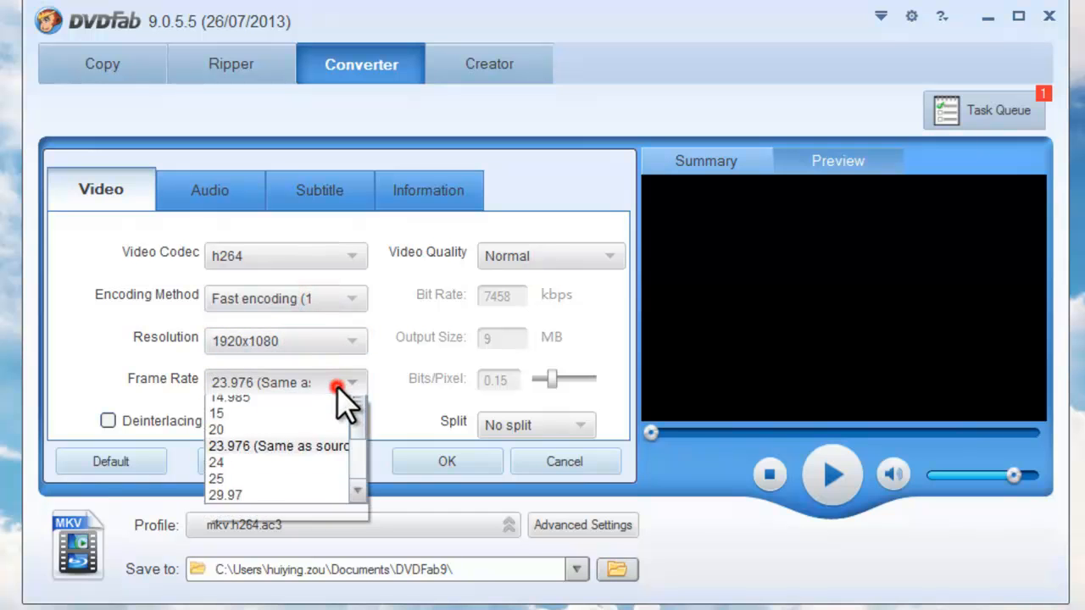
click(550, 254)
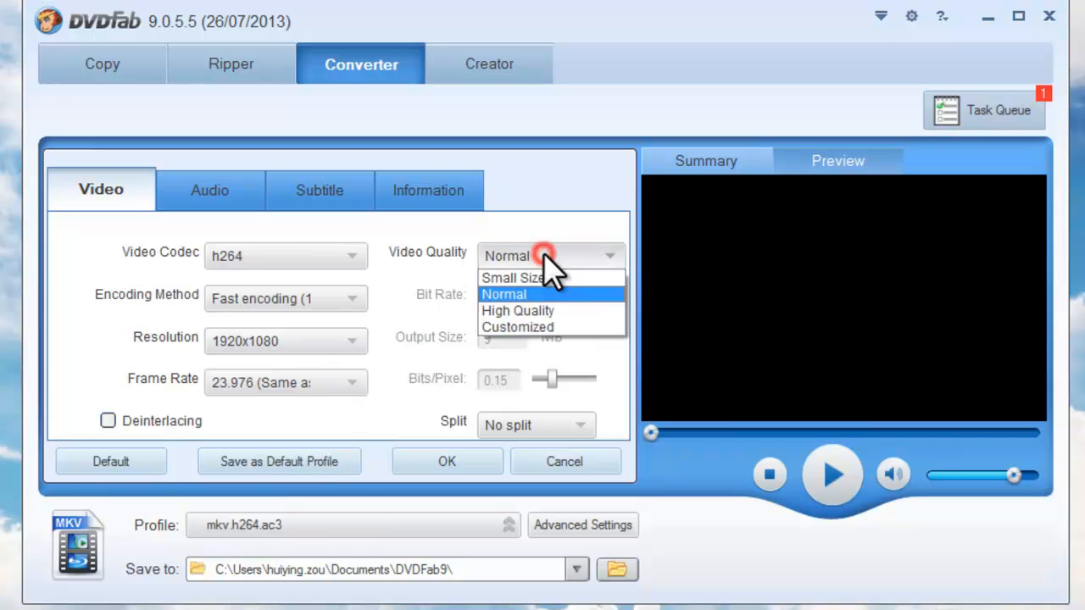
click(210, 190)
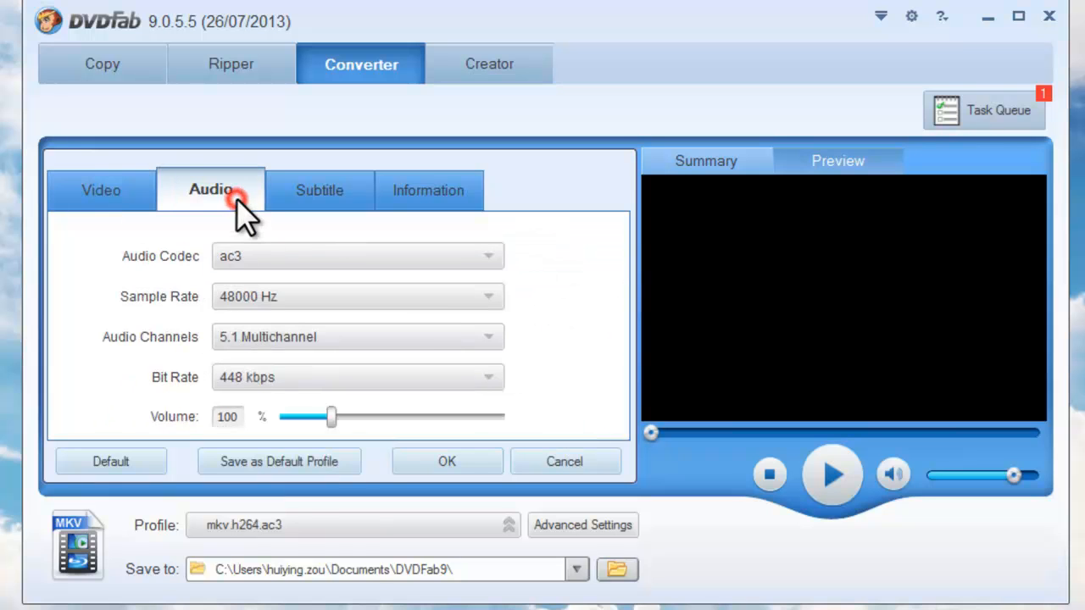
mouse_move(461, 351)
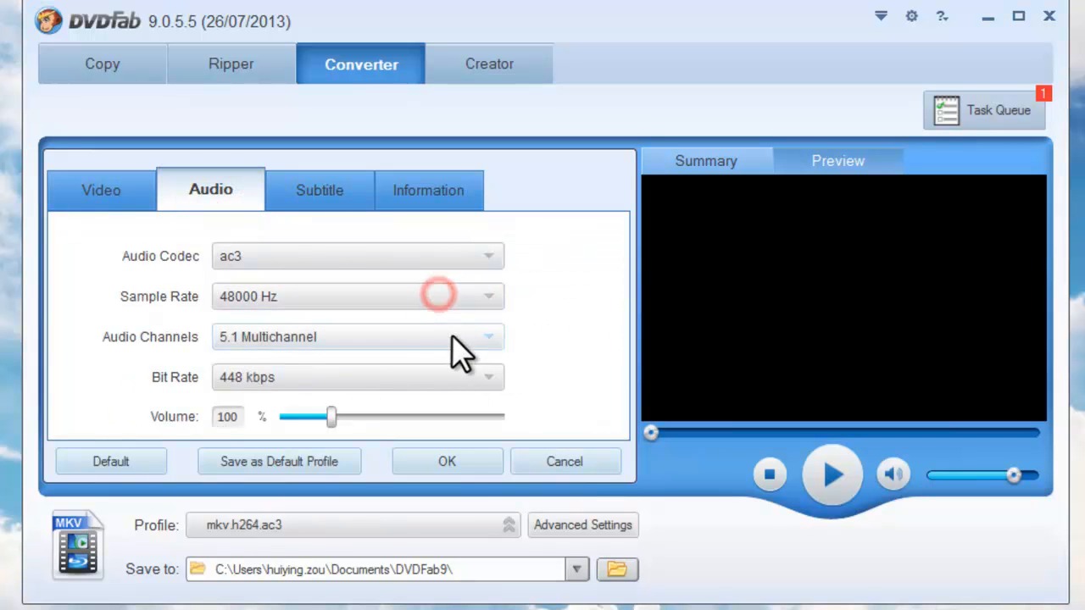
mouse_move(454, 388)
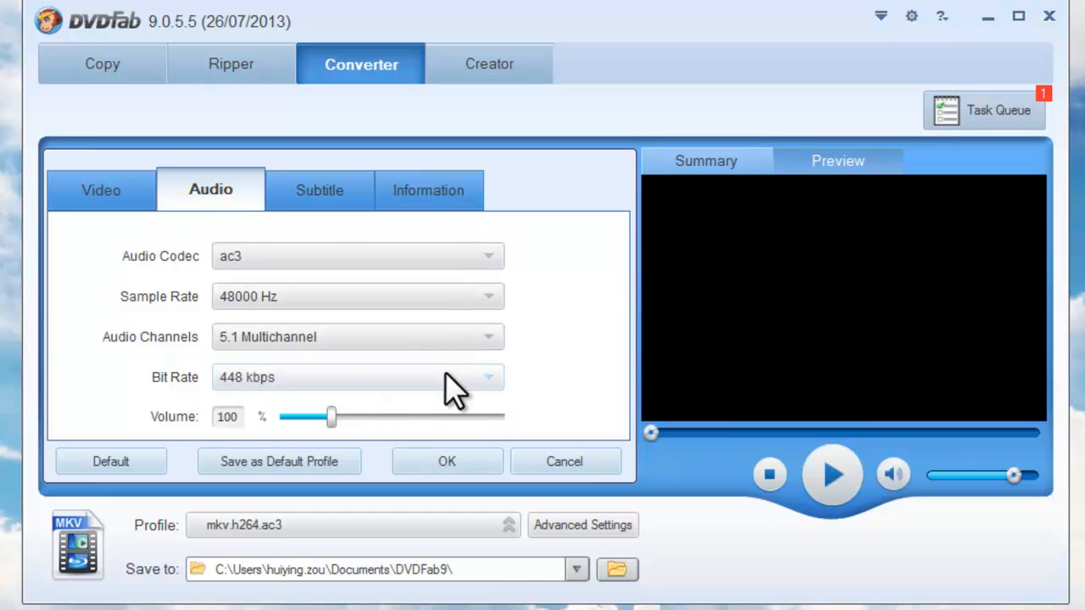
drag(330, 417, 364, 417)
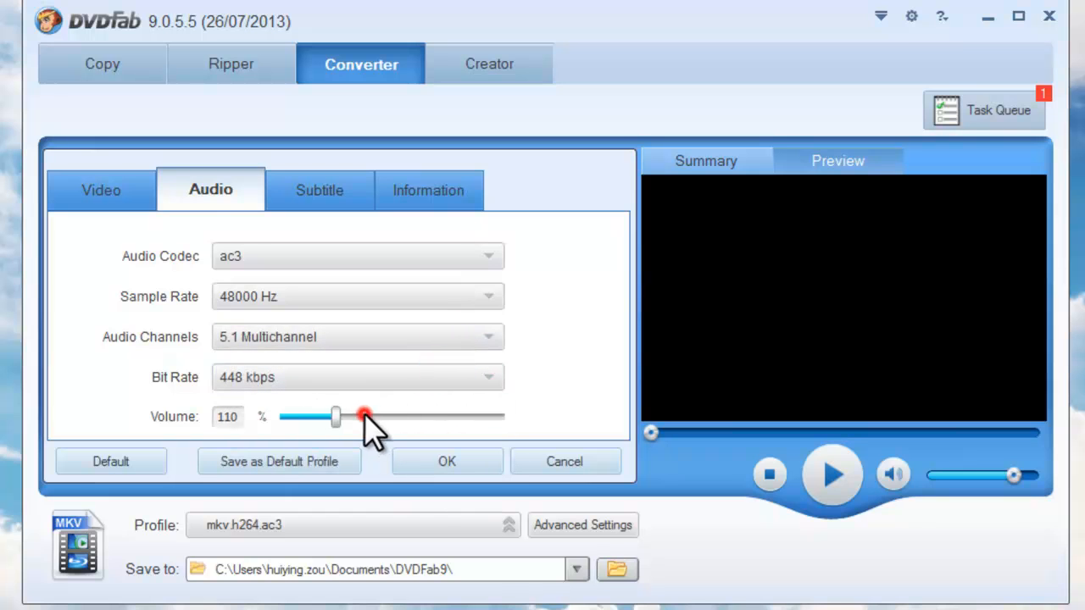
click(448, 461)
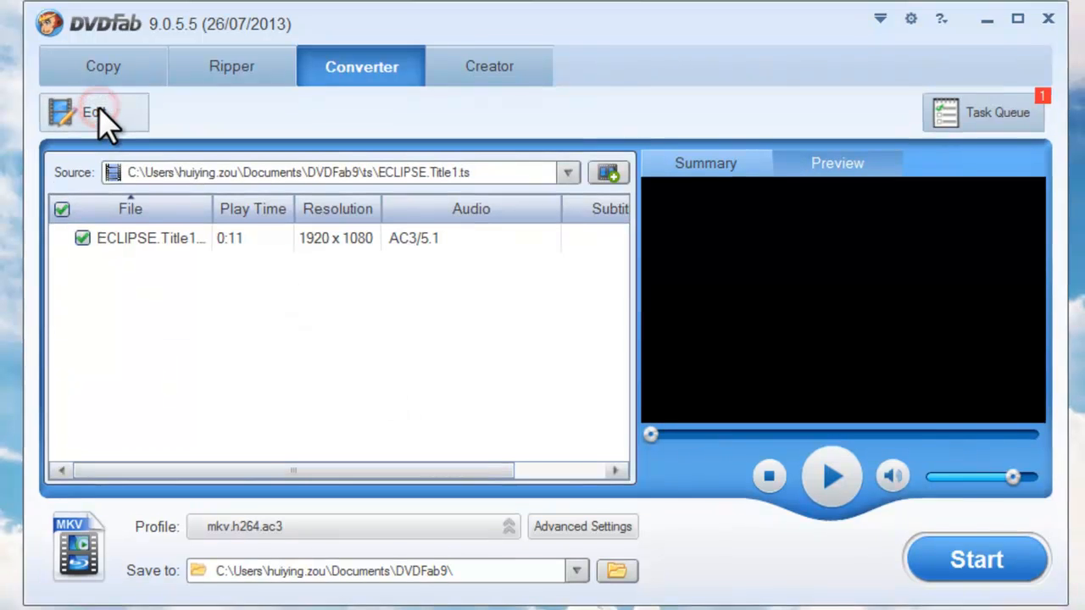
In the video effect editor resize the output frame to 1440x810.
click(93, 112)
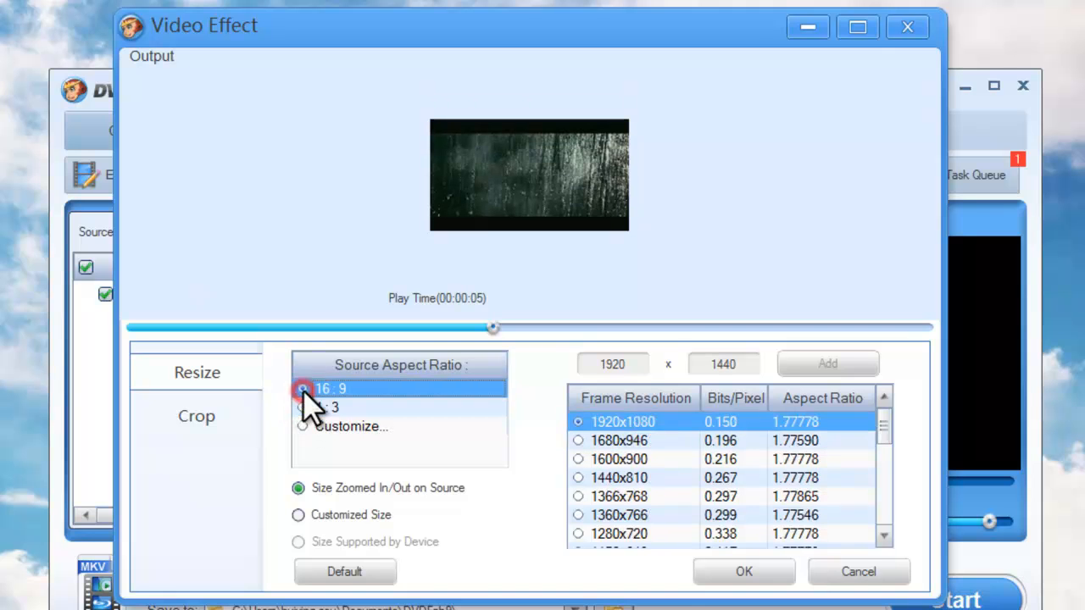
click(578, 478)
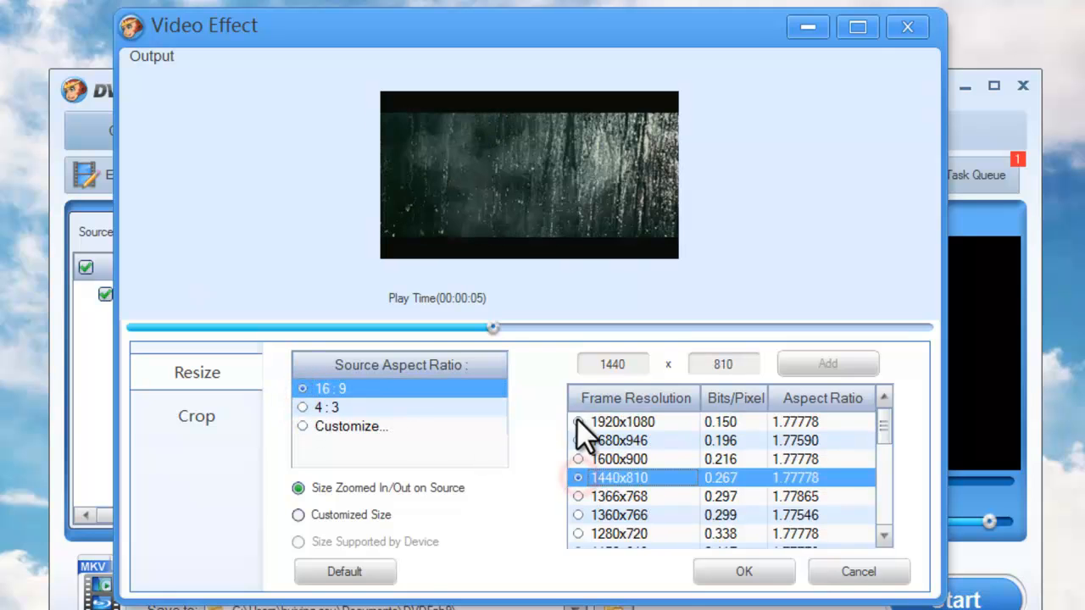
click(196, 416)
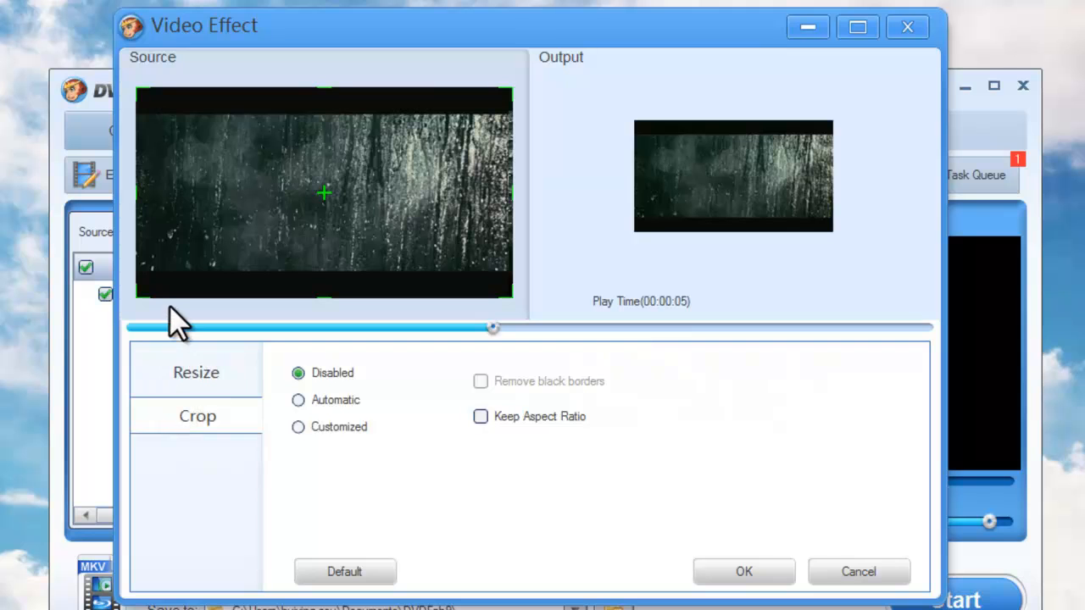
Switch cropping from Customized to Automatic and apply the video effect settings.
click(298, 428)
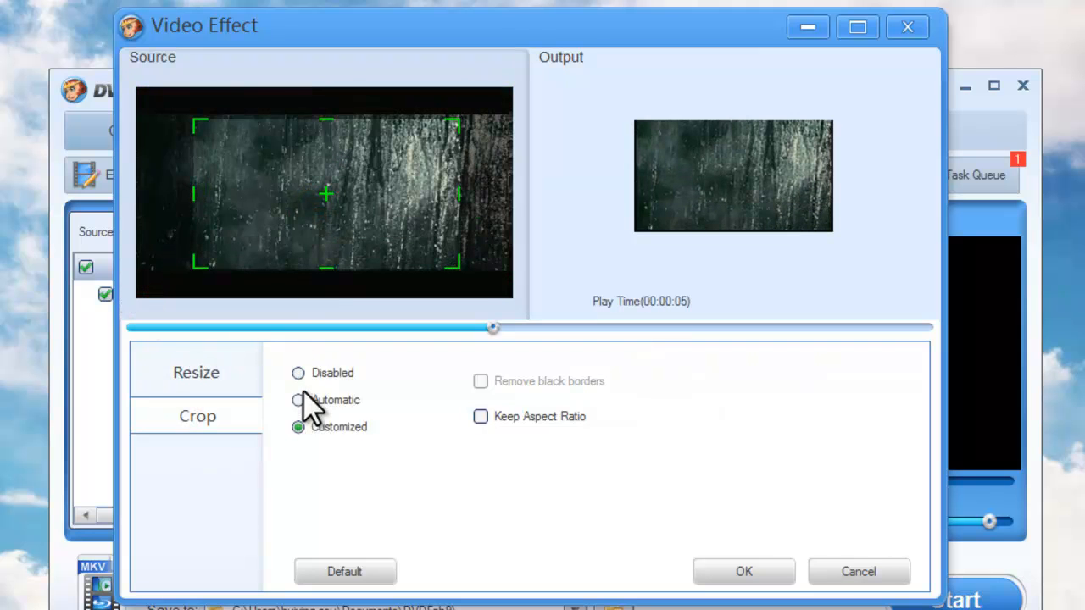
click(298, 401)
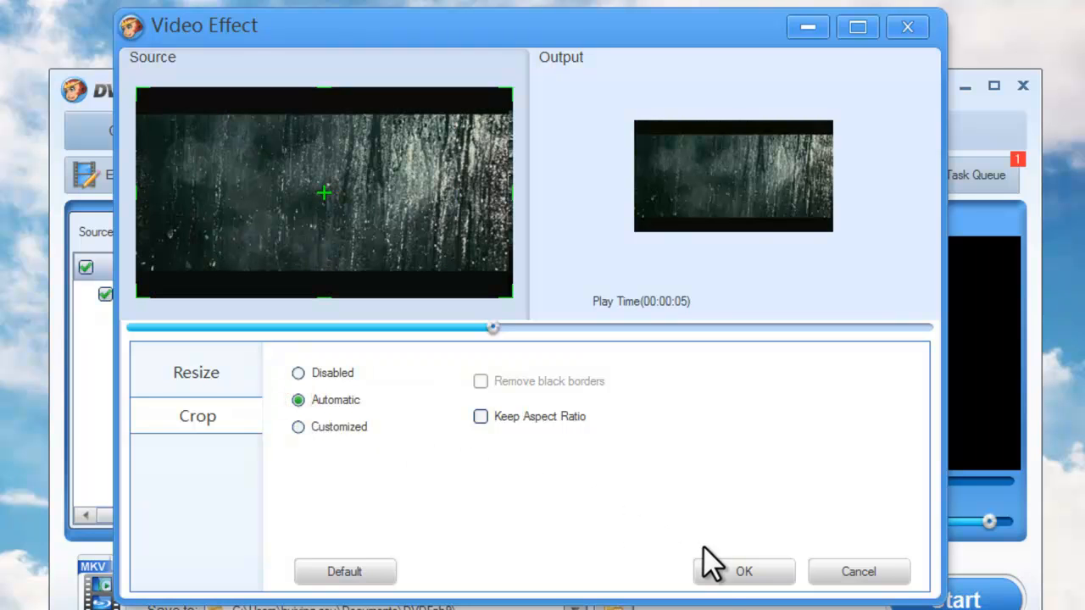
click(743, 571)
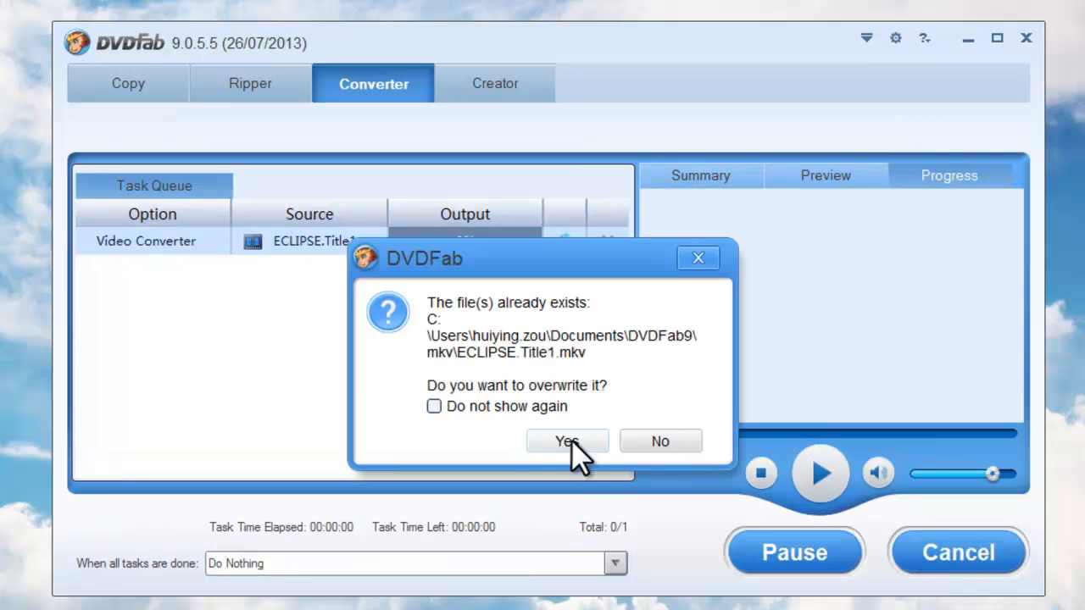
Overwrite the existing MKV so conversion starts, then view the mkv.h264.ac3 task summary.
click(567, 441)
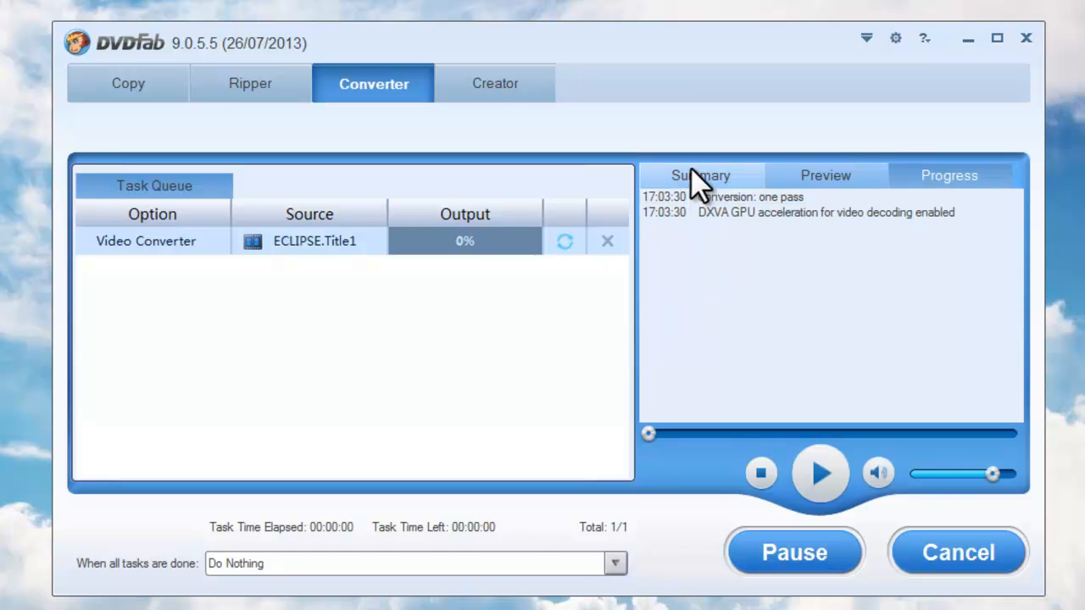
click(701, 175)
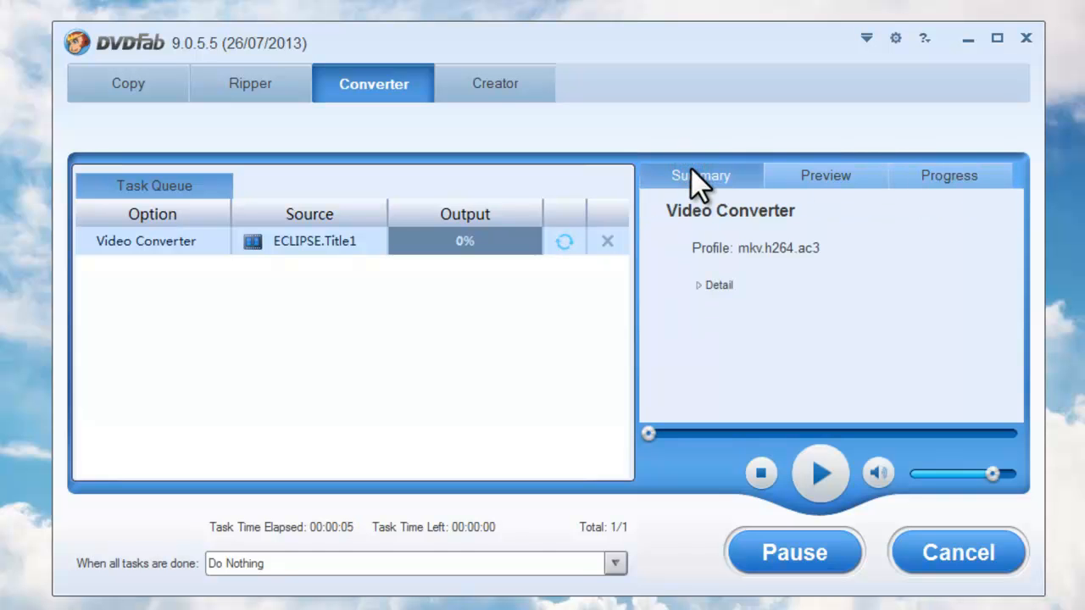